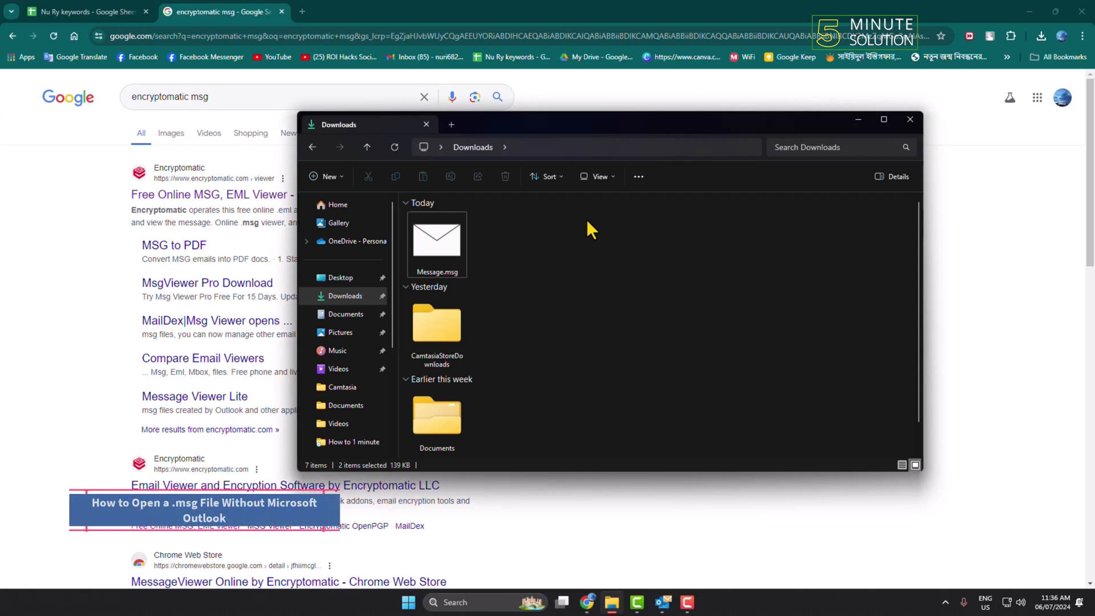
mouse_move(583, 250)
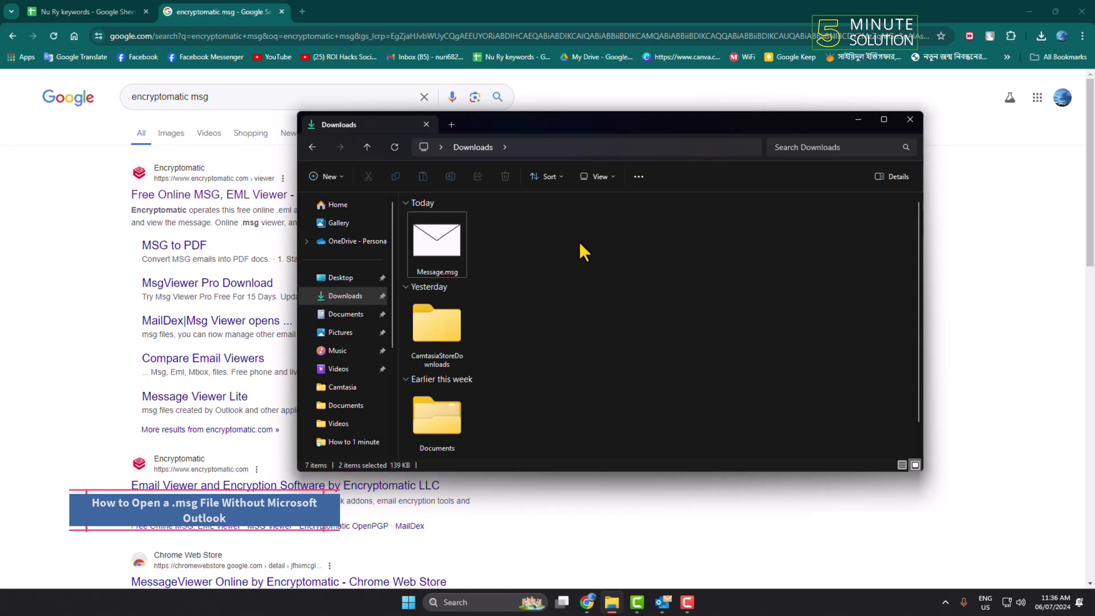
mouse_move(522, 279)
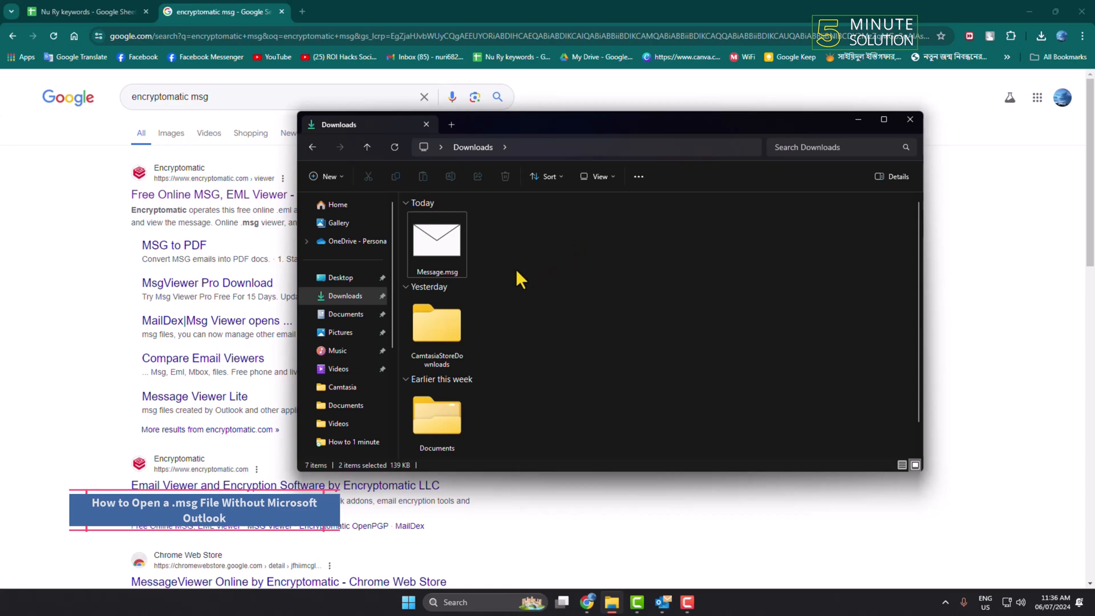
- Select Message.msg in the Downloads folder and close the File Explorer window
left_click(436, 241)
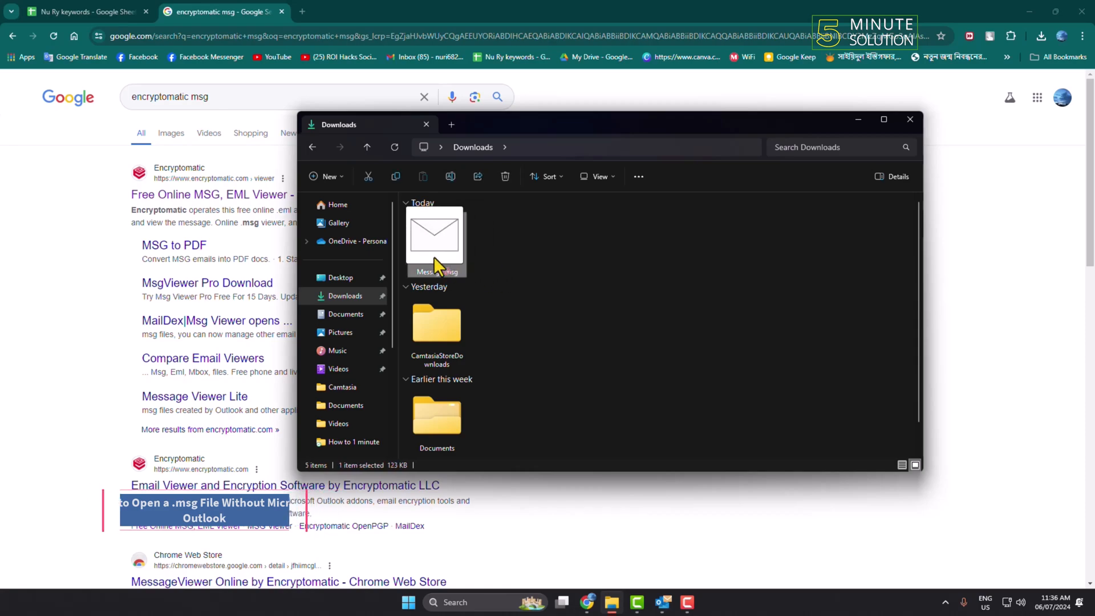
left_click(545, 269)
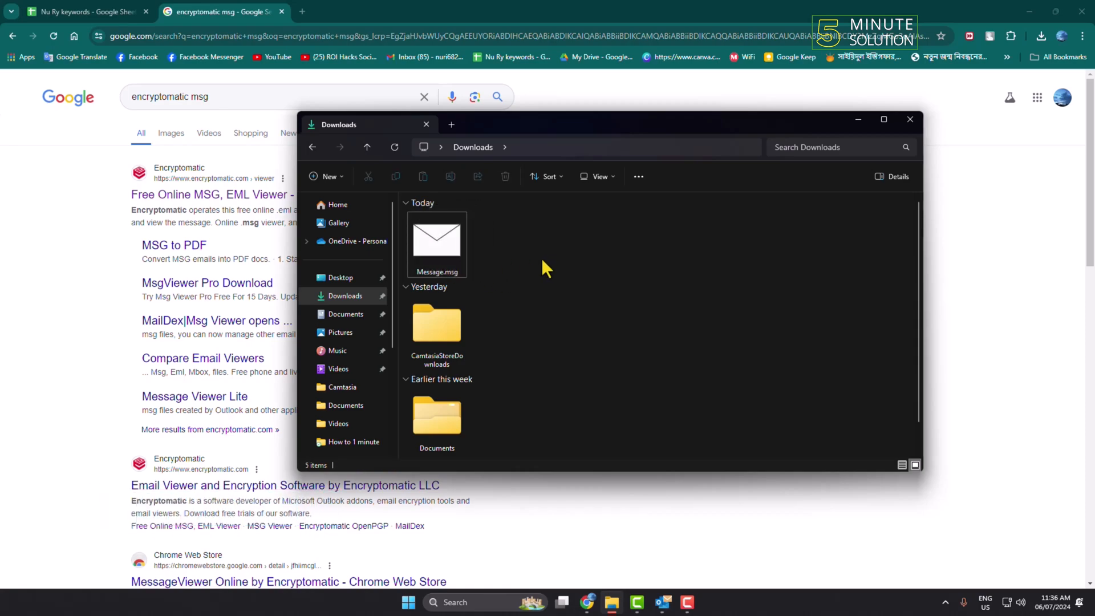
left_click(437, 244)
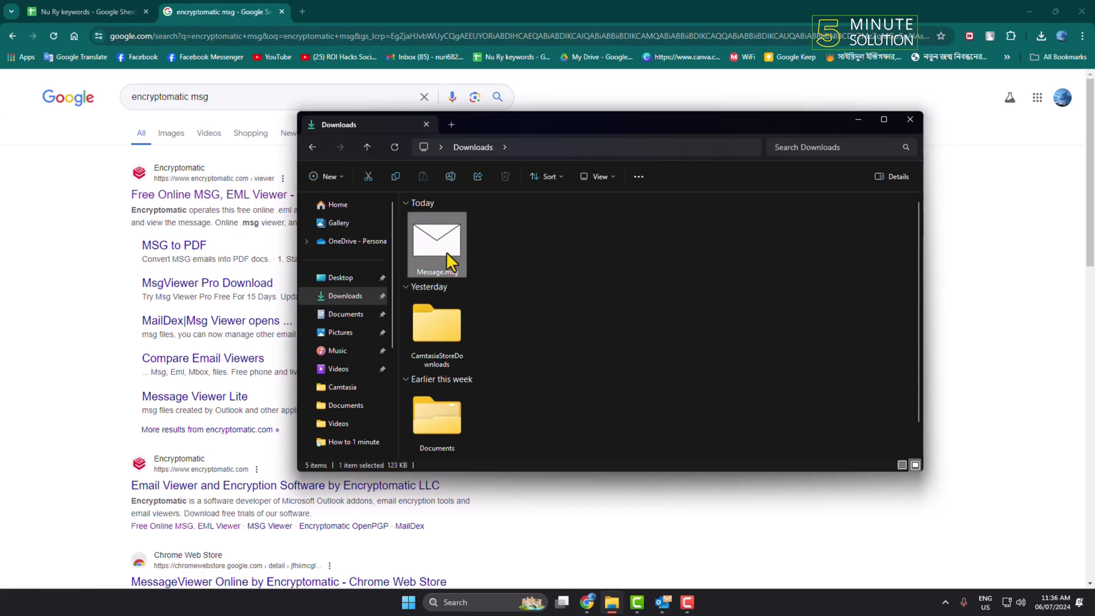
mouse_move(491, 281)
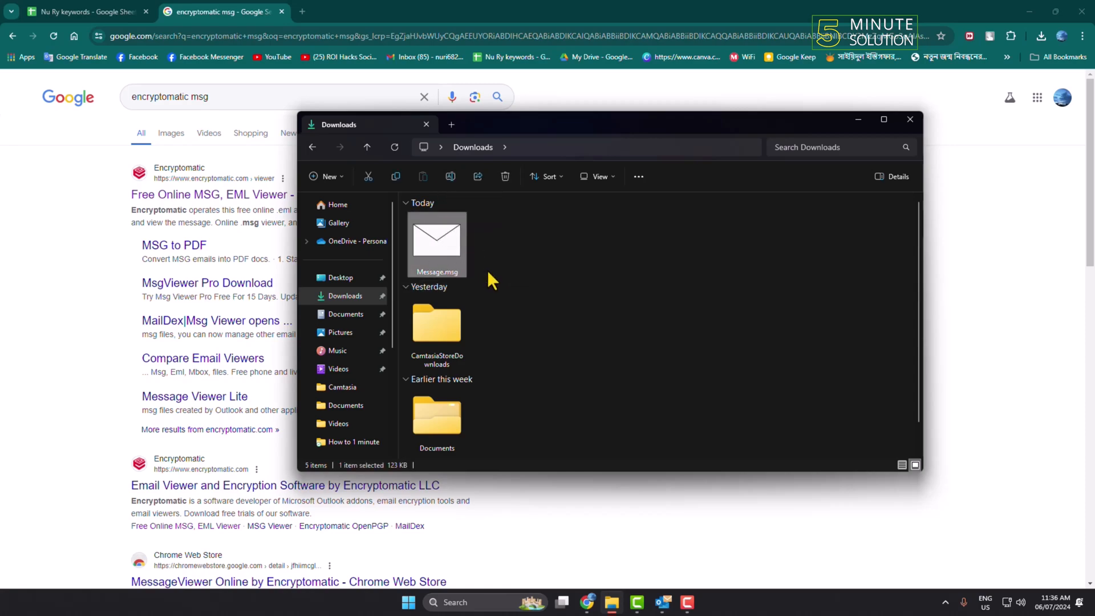
left_click(911, 120)
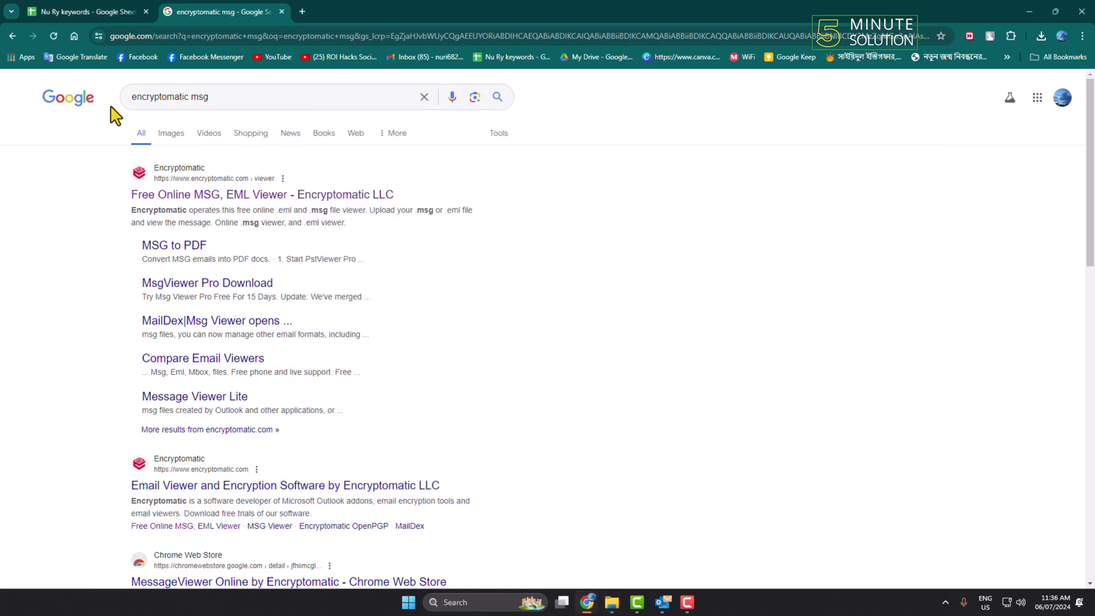
mouse_move(230, 95)
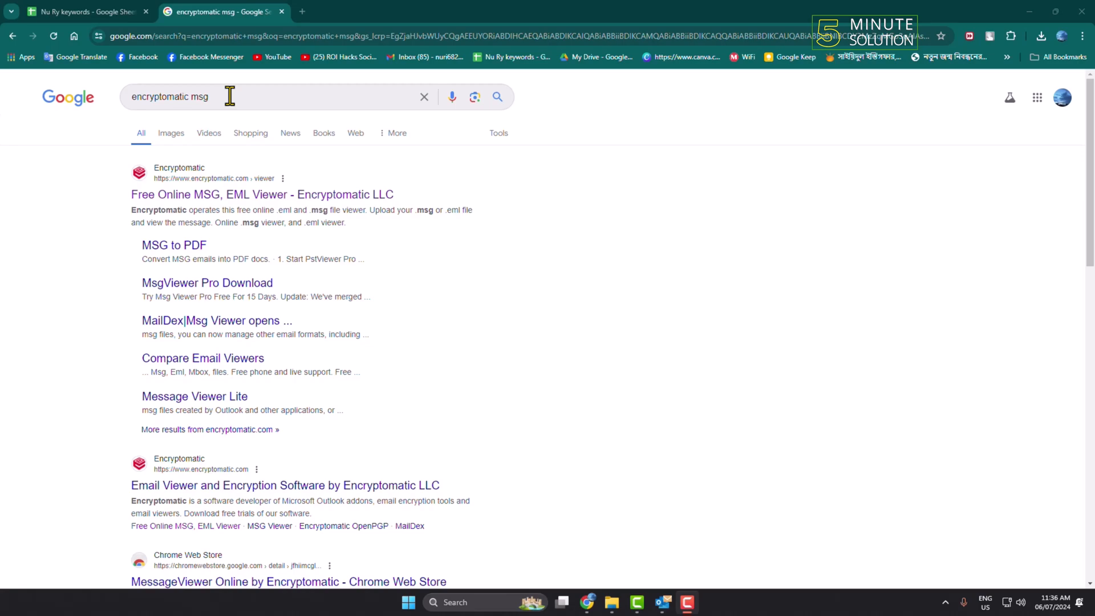
mouse_move(187, 203)
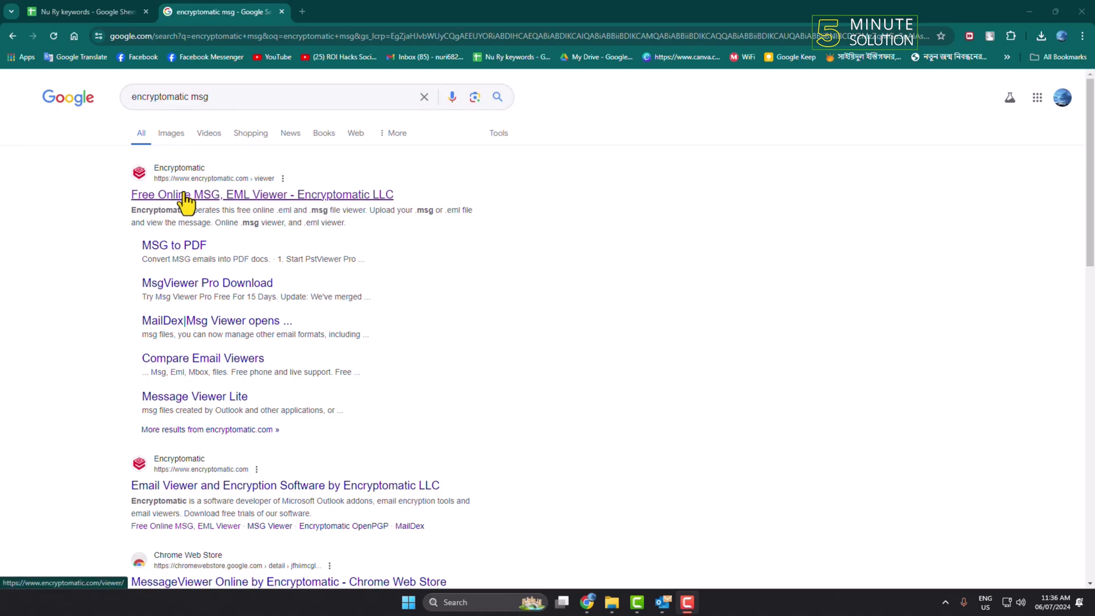
mouse_move(291, 212)
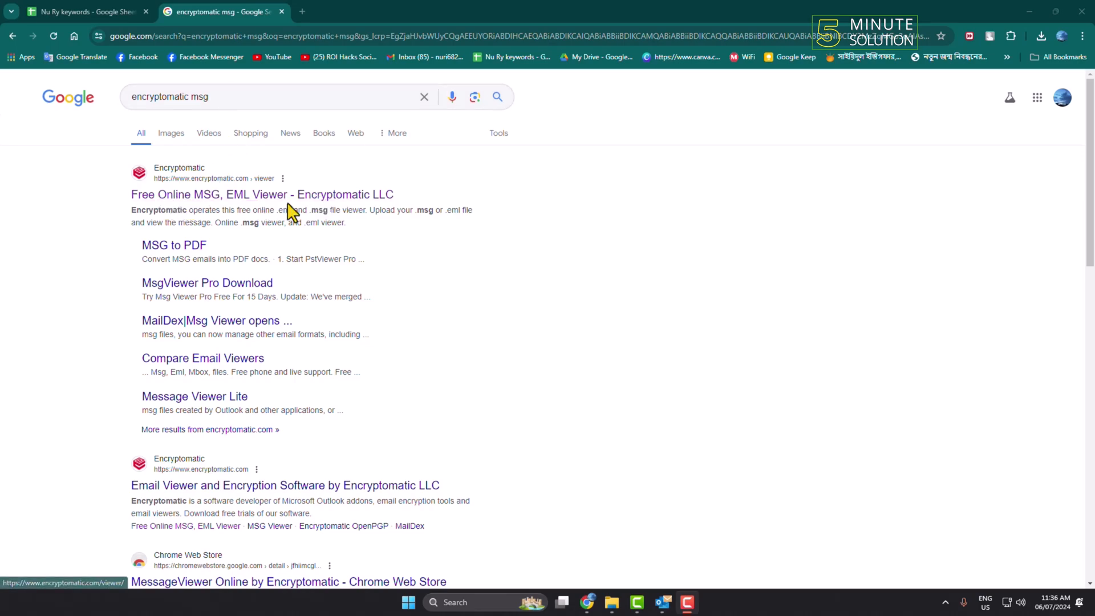
- Open the 'Free Online MSG, EML Viewer - Encryptomatic LLC' search result
left_click(262, 194)
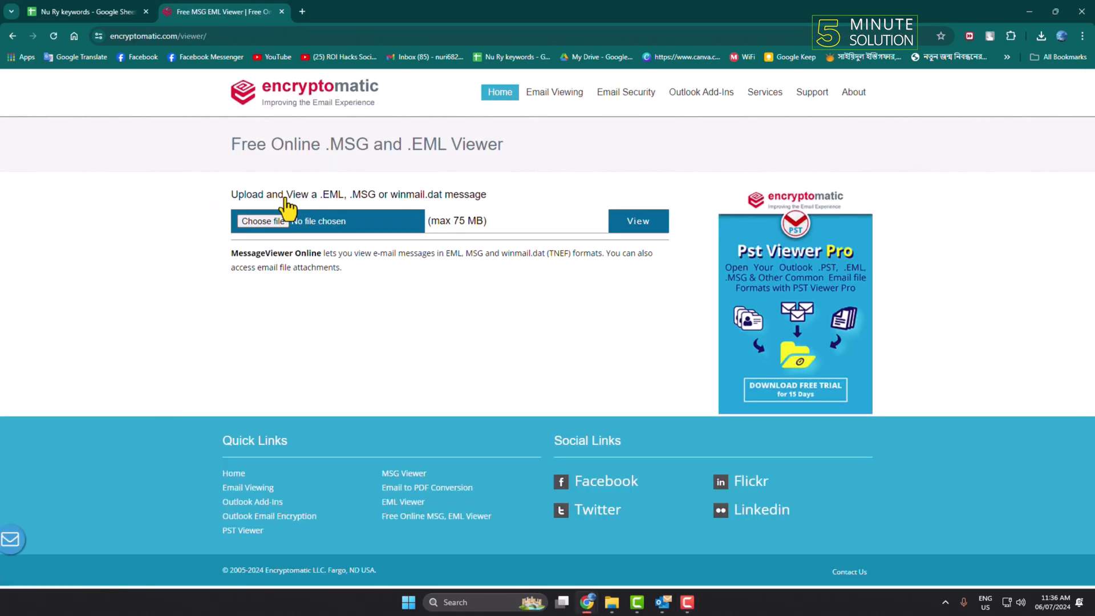
mouse_move(455, 255)
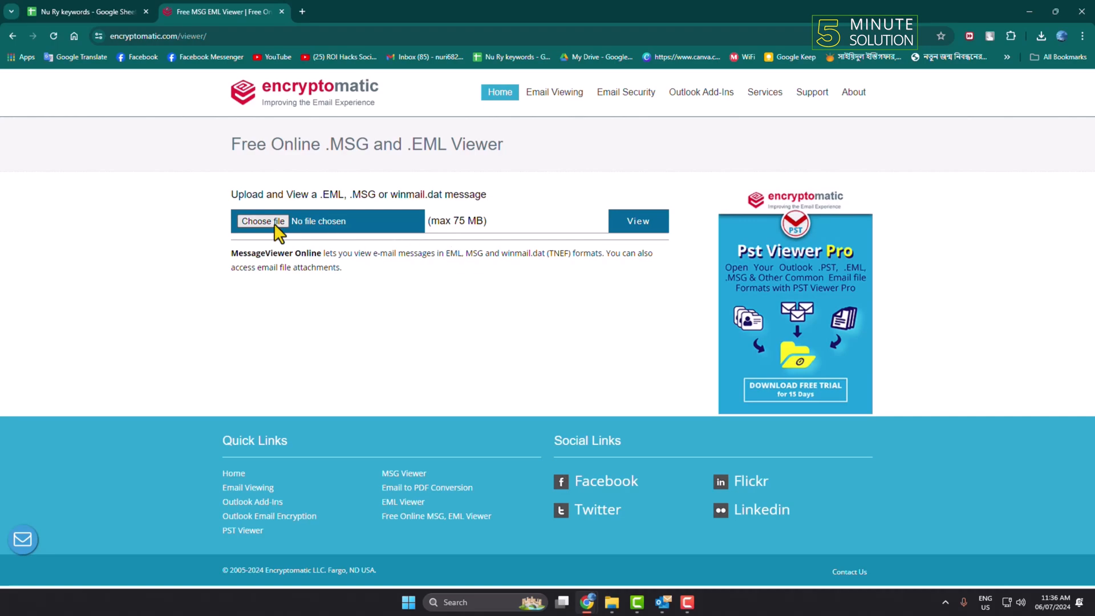
- Choose Message.msg from Downloads as the file to upload
left_click(262, 220)
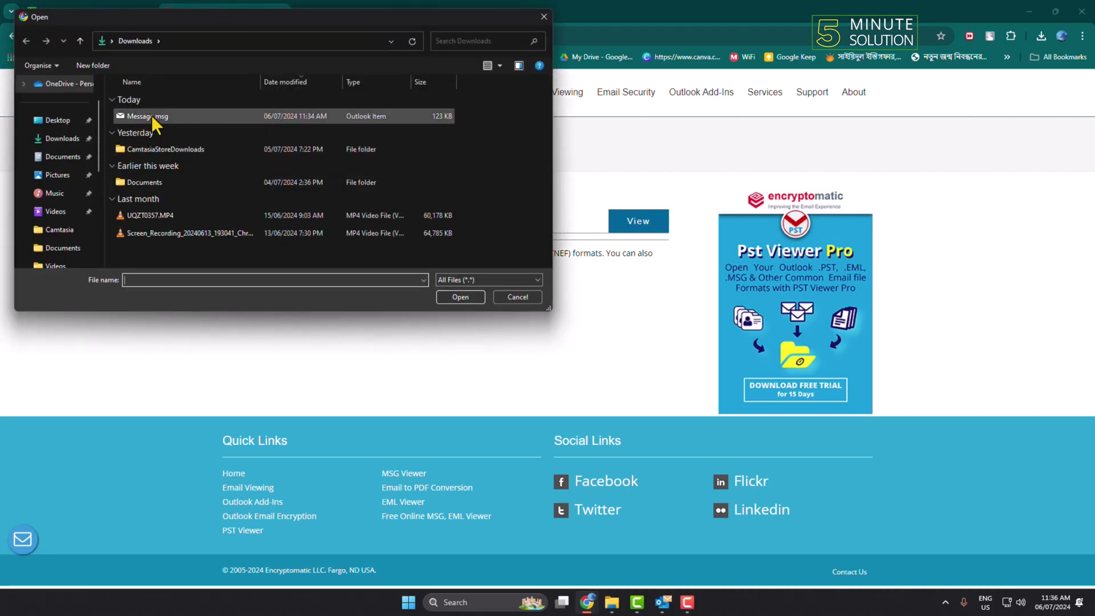
left_click(460, 297)
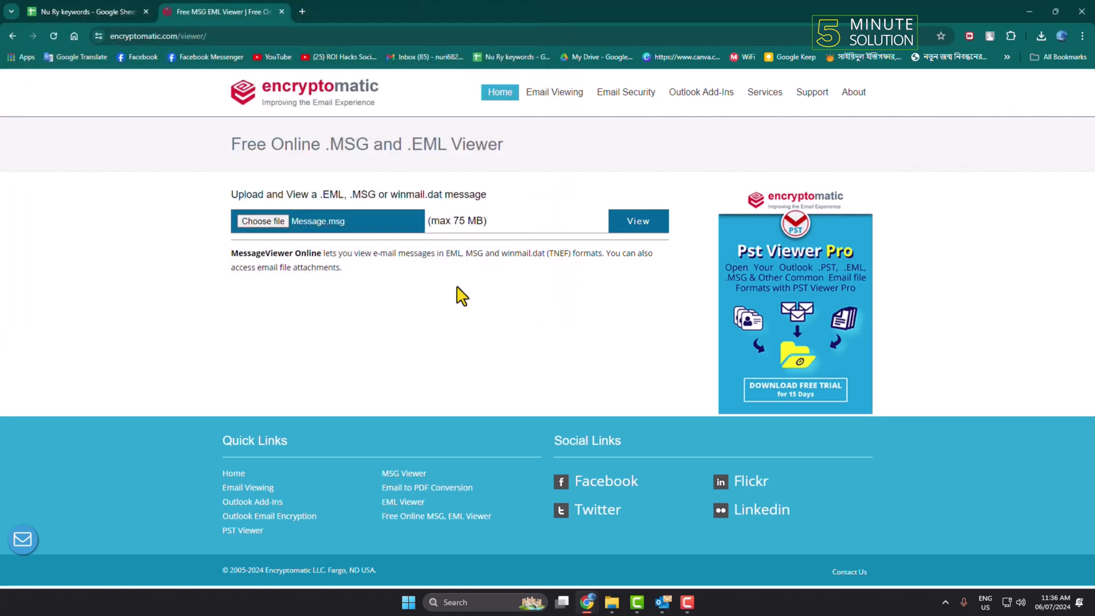
mouse_move(639, 220)
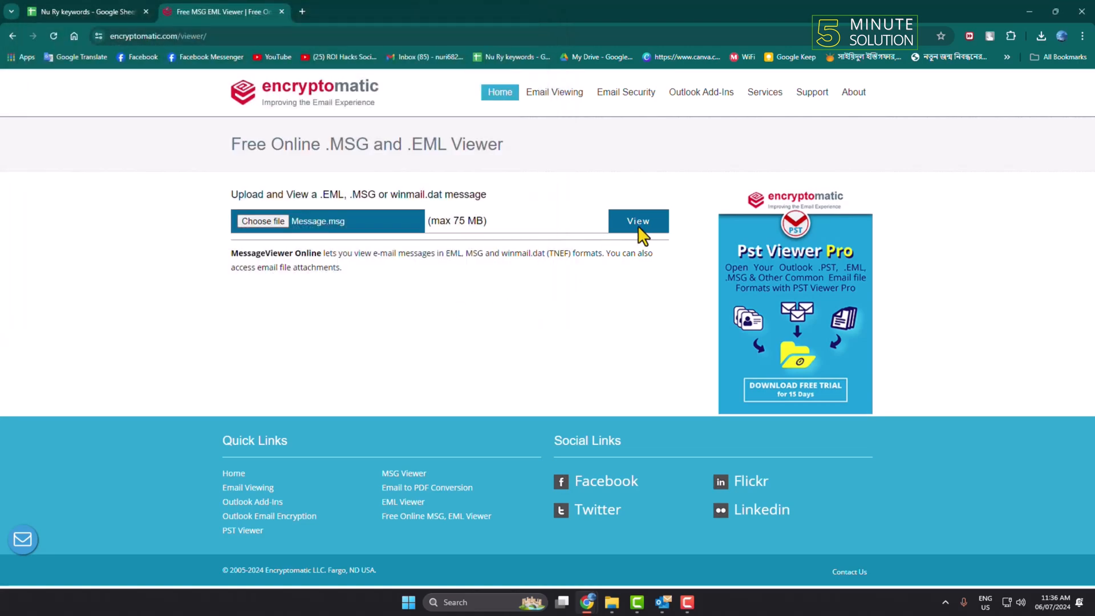
- View Message.msg, revealing its Lorem ipsum body, tables, chart and the image.003.jpeg attachment
left_click(636, 220)
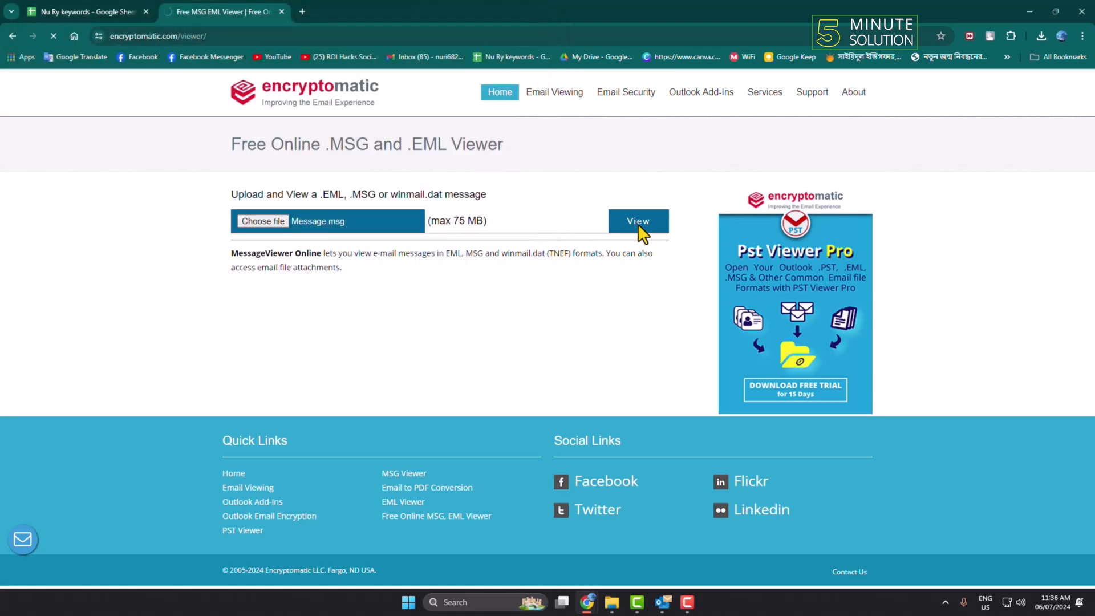
left_click(636, 221)
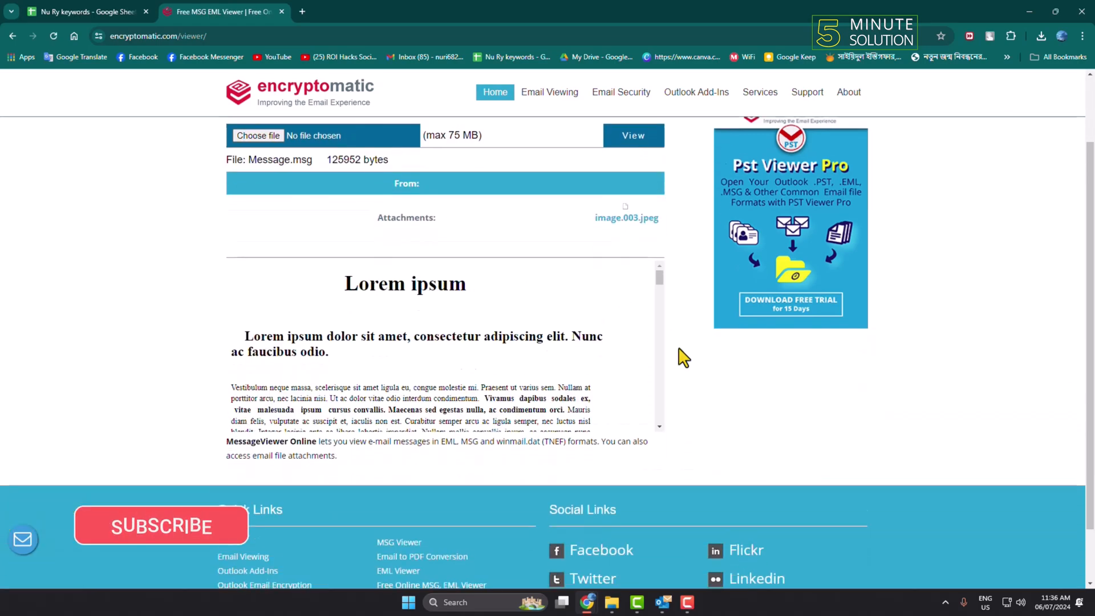
scroll("down", 3)
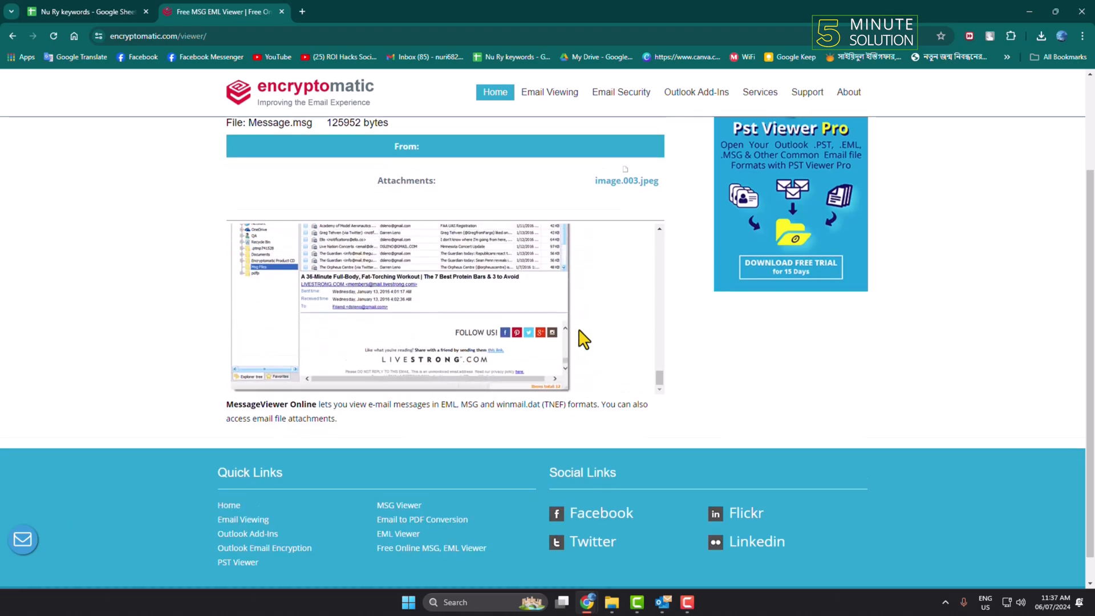
scroll("up", 3)
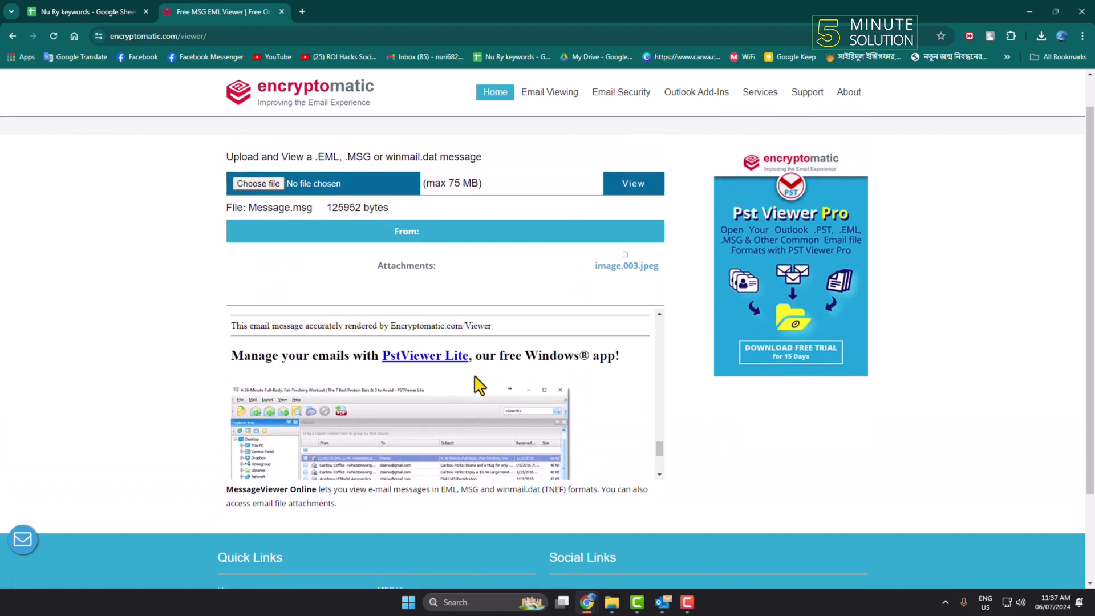
scroll("down", 3)
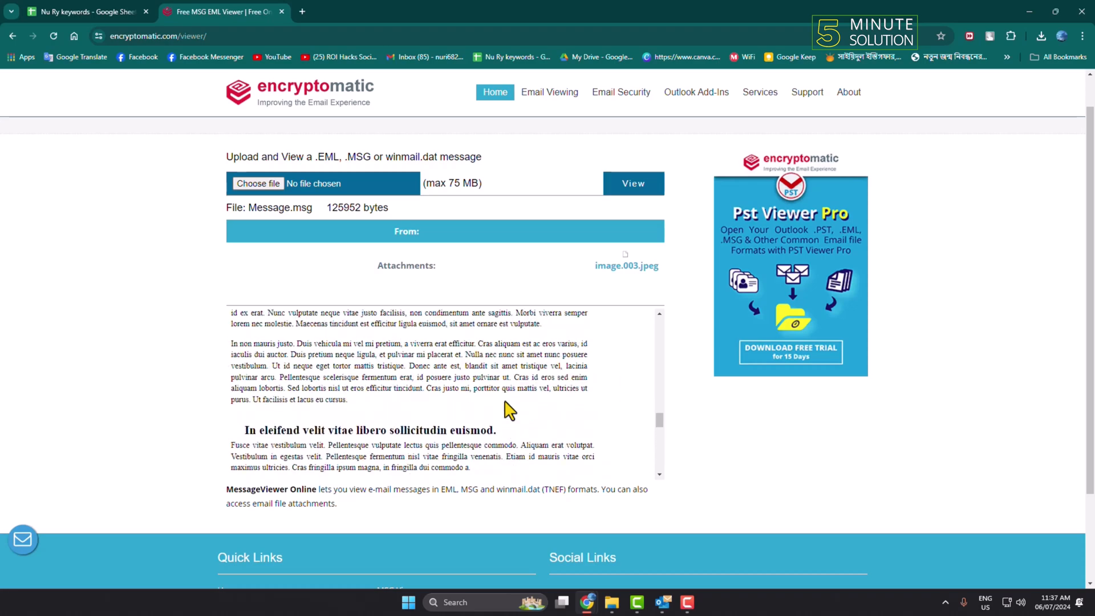
scroll("down", 3)
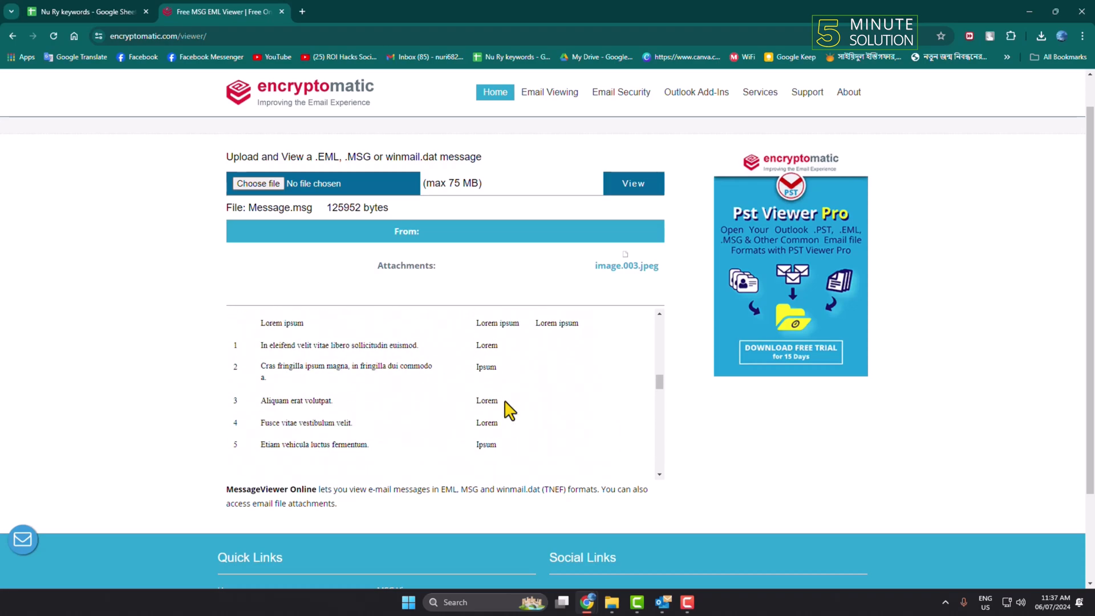
scroll("down", 3)
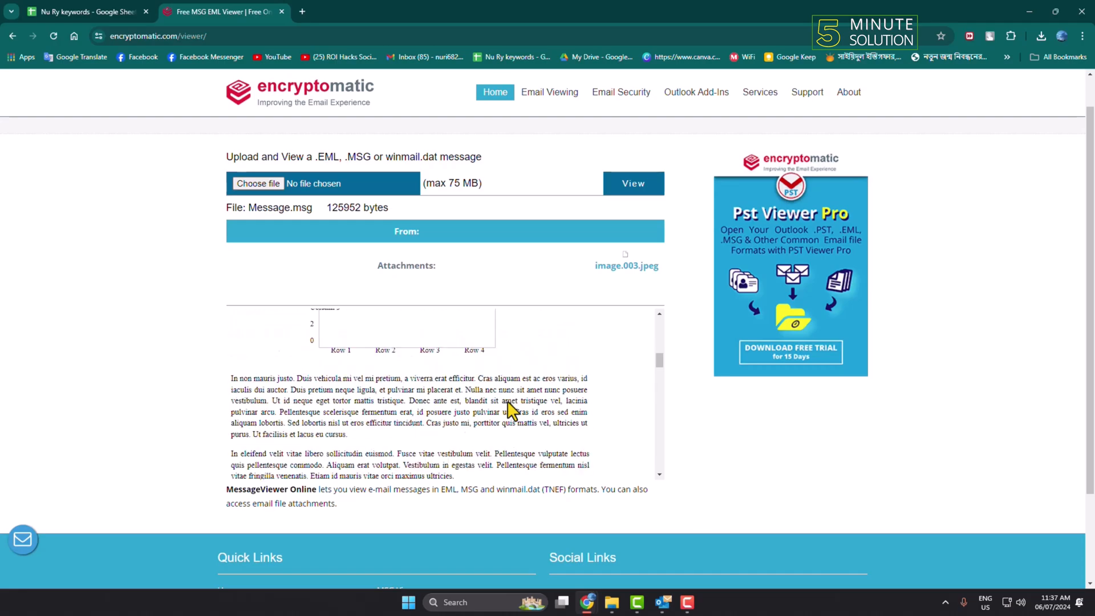
scroll("up", 3)
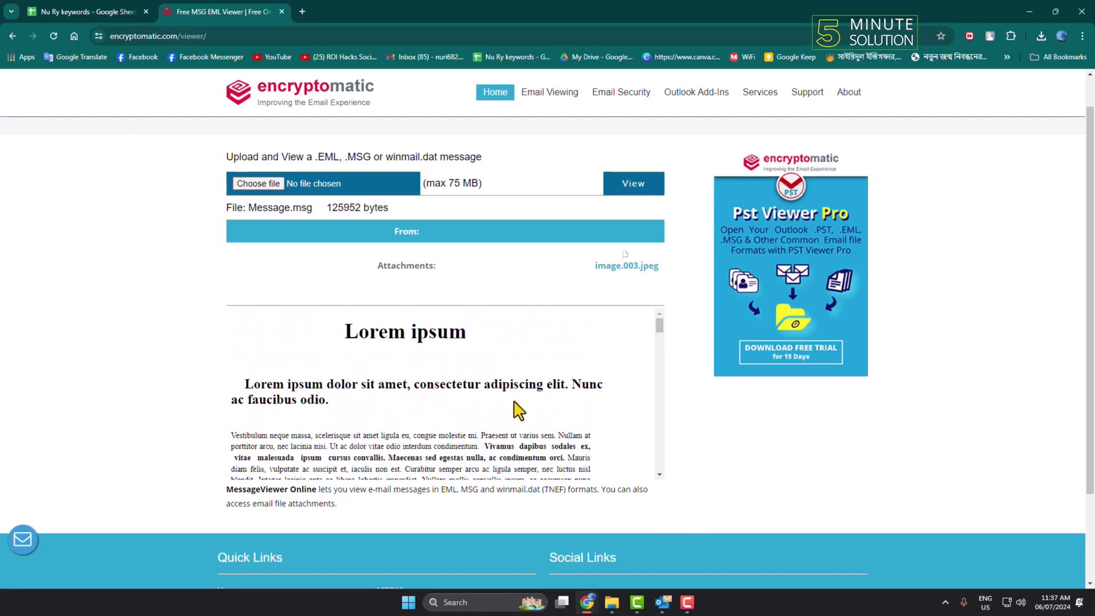